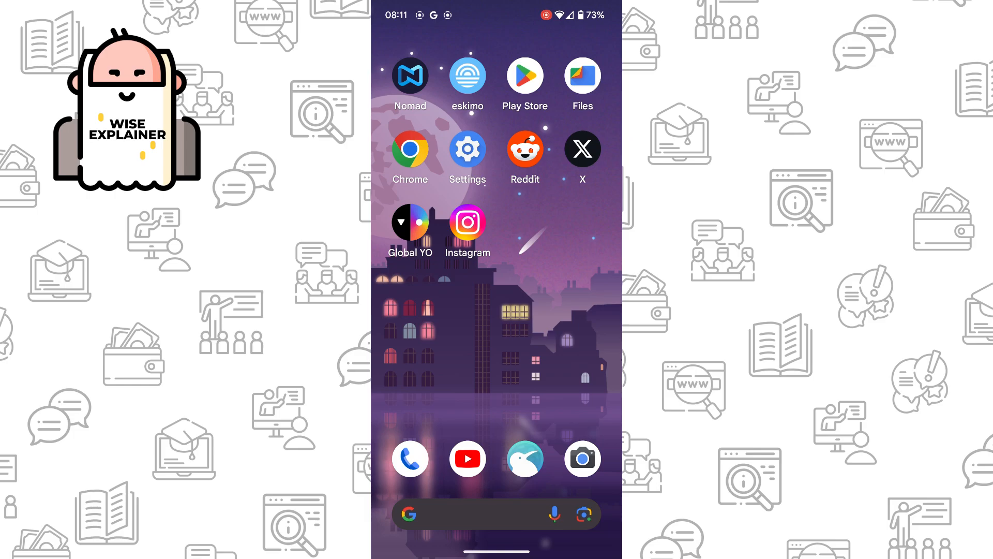
# - Copy the share link of MrBeast's '50 YouTubers Fight For $1,000,000' video from its options menu
pyautogui.click(467, 459)
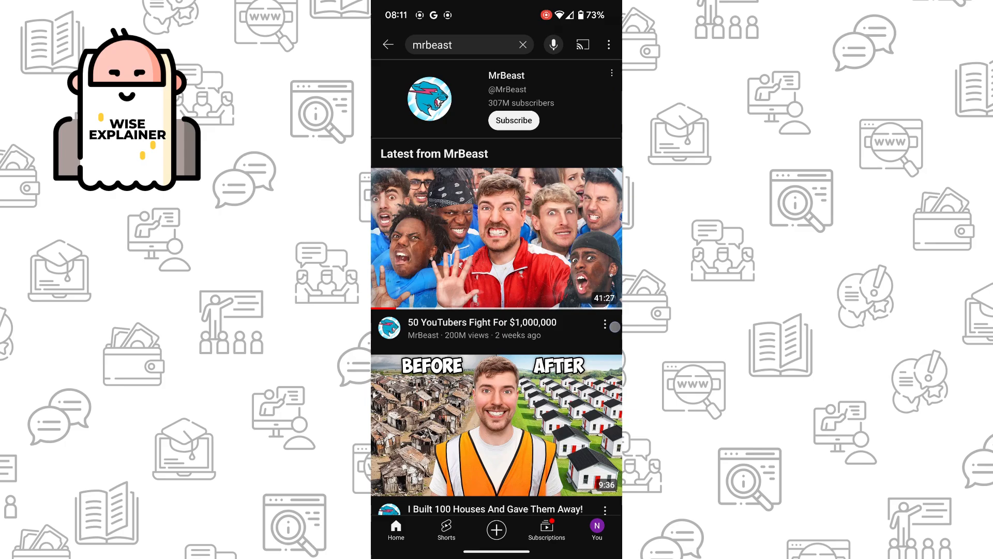
pyautogui.click(603, 326)
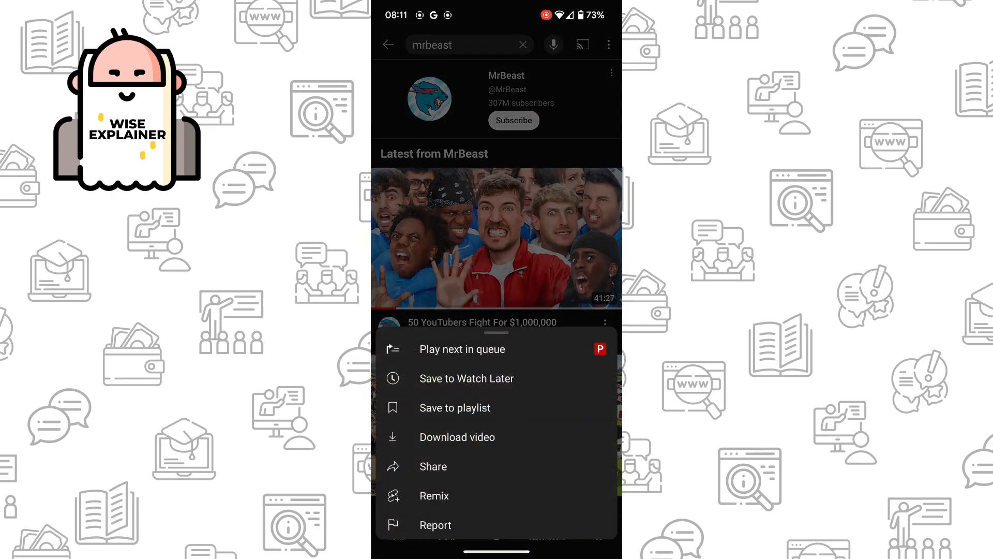
pyautogui.click(432, 466)
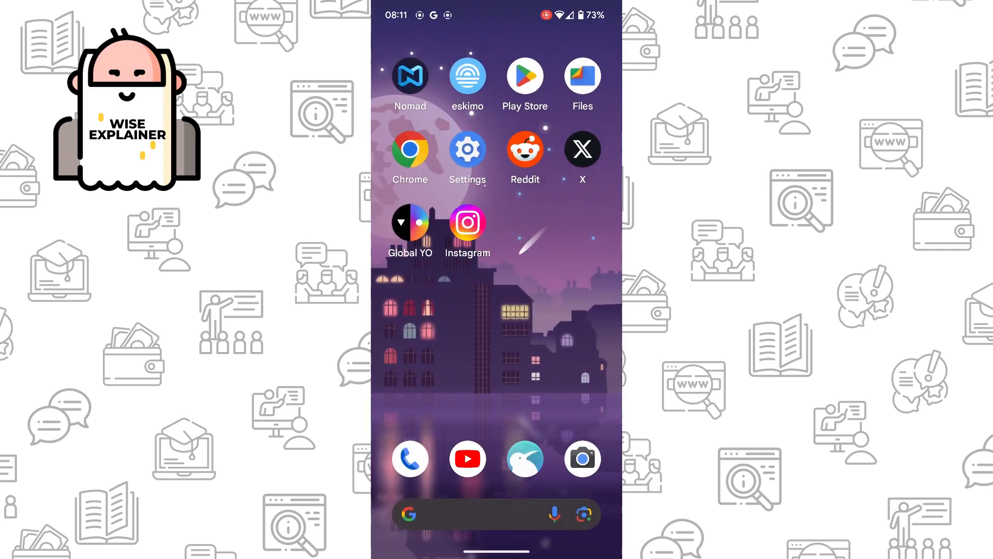
# - Begin a new X post and paste the copied YouTube link into it
pyautogui.click(582, 150)
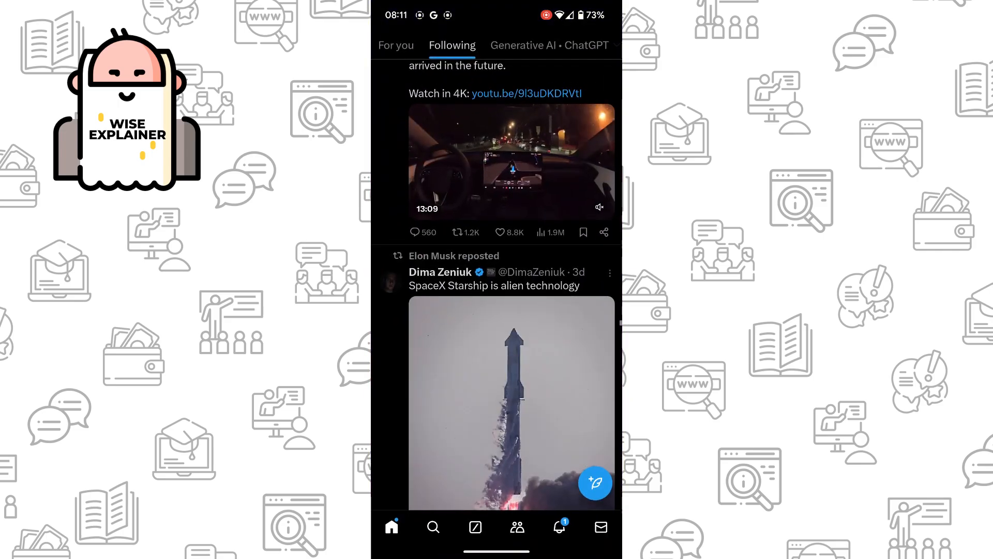
pyautogui.click(594, 483)
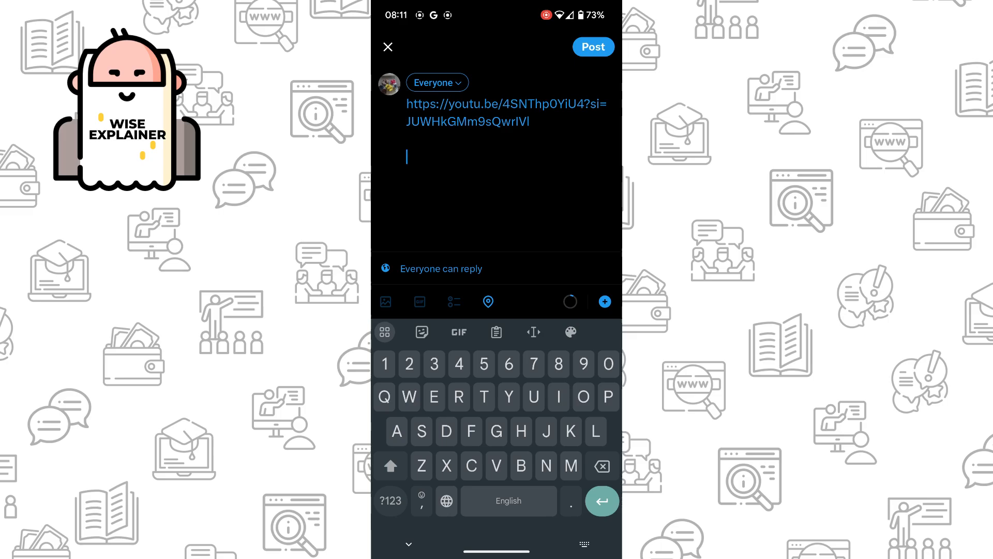
# - Add 'I love this video' under the link and send the post
pyautogui.write('I love this vide')
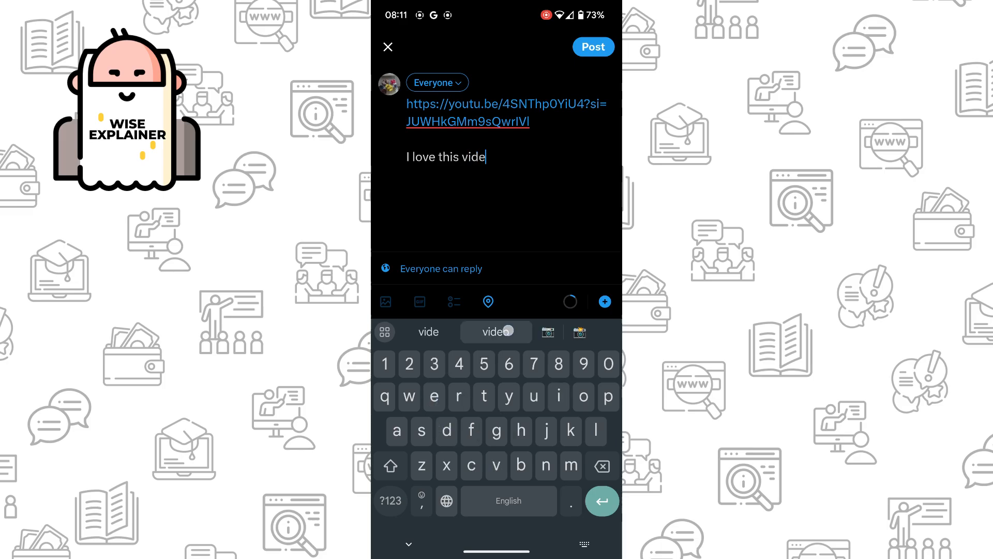
pyautogui.click(496, 333)
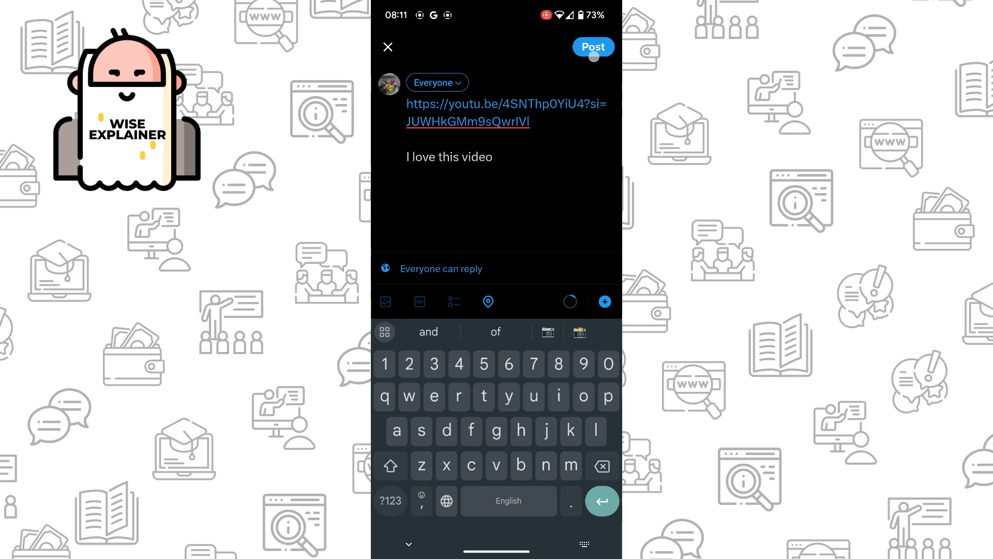
pyautogui.click(592, 47)
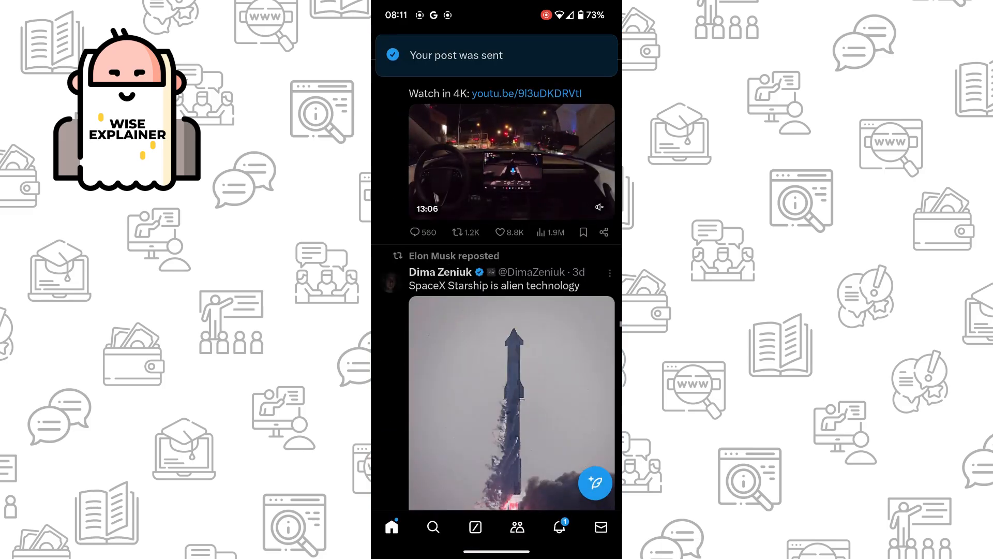